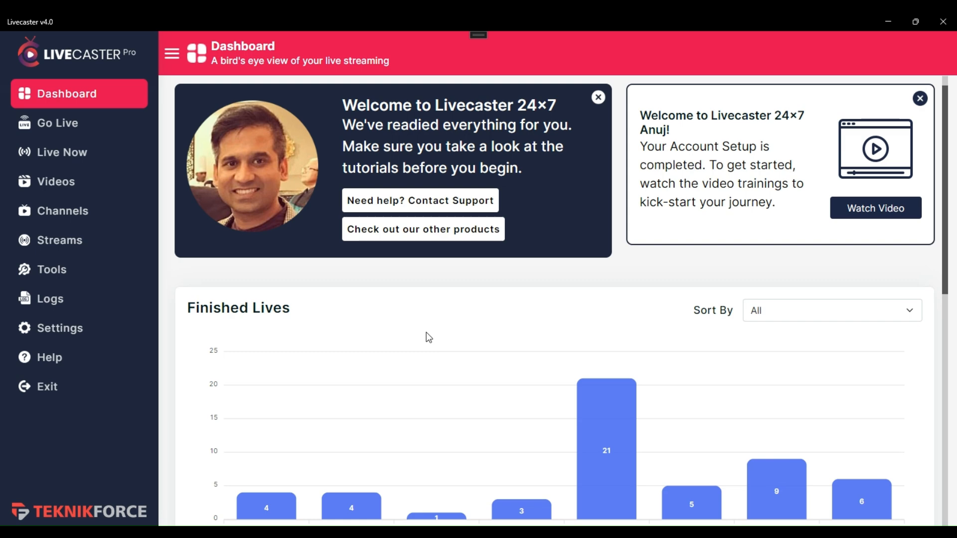
{"action": "mouse_move", "coordinate": [453, 321]}
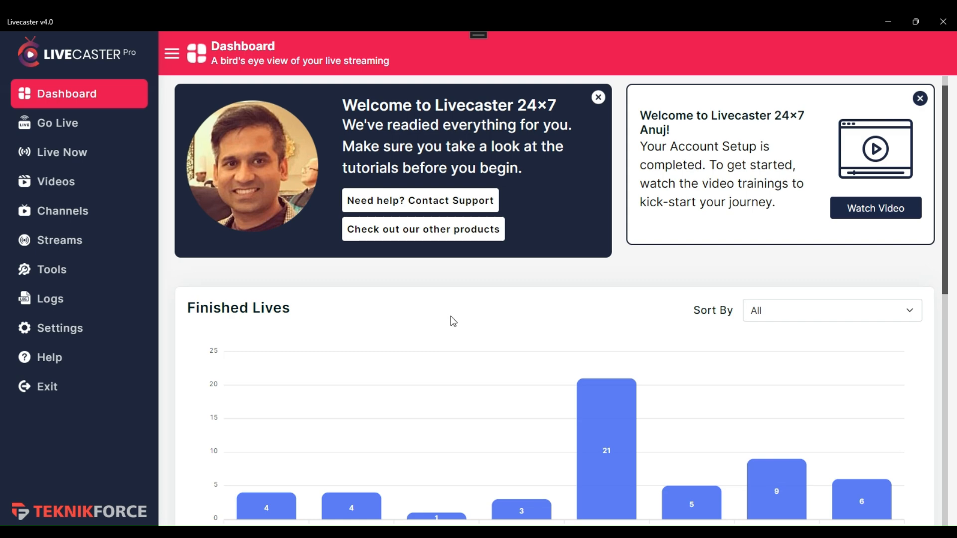
On the Go Live page, attach the Bengaluru Daily News stream to the Today News channel.
{"action": "left_click", "coordinate": [57, 123]}
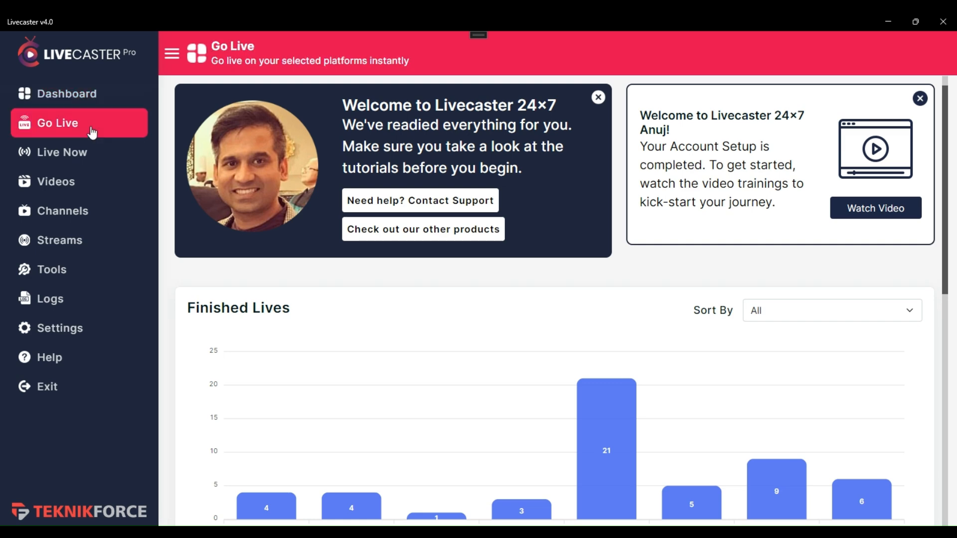
{"action": "left_click", "coordinate": [57, 123]}
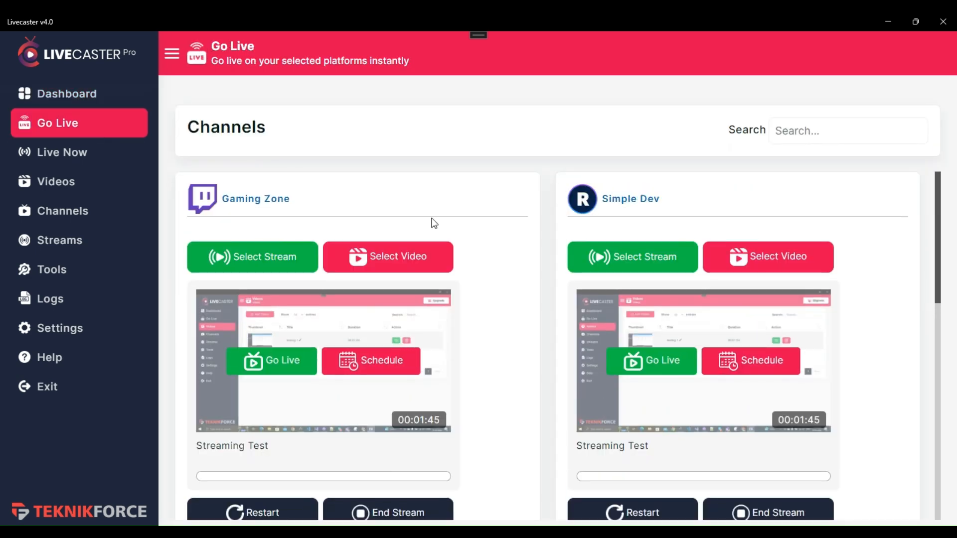
{"action": "mouse_move", "coordinate": [535, 298]}
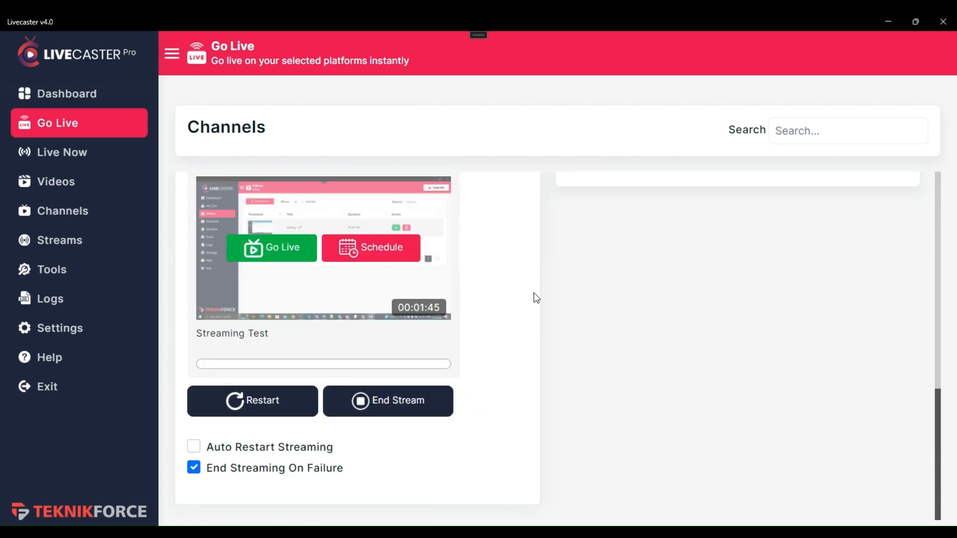
{"action": "scroll", "scroll_direction": "down", "scroll_amount": 3}
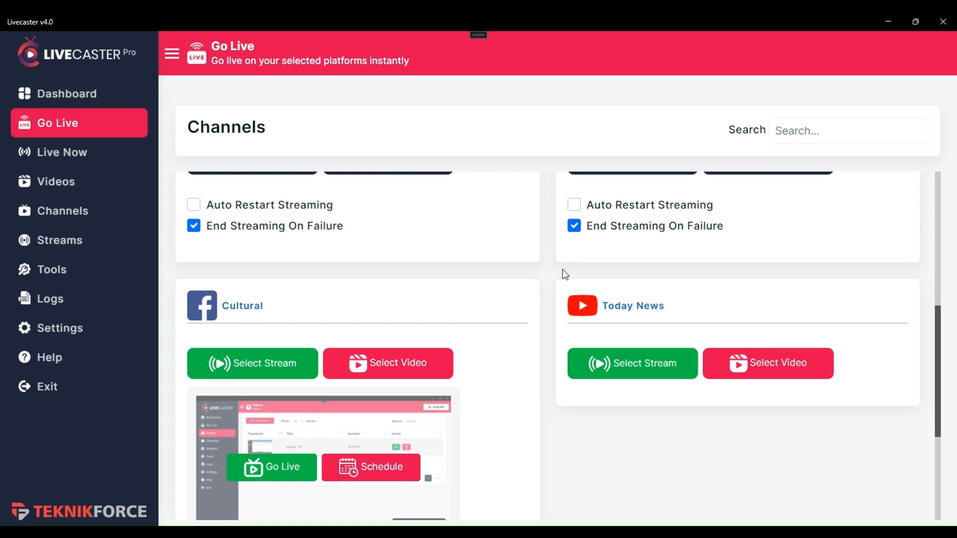
{"action": "mouse_move", "coordinate": [607, 395]}
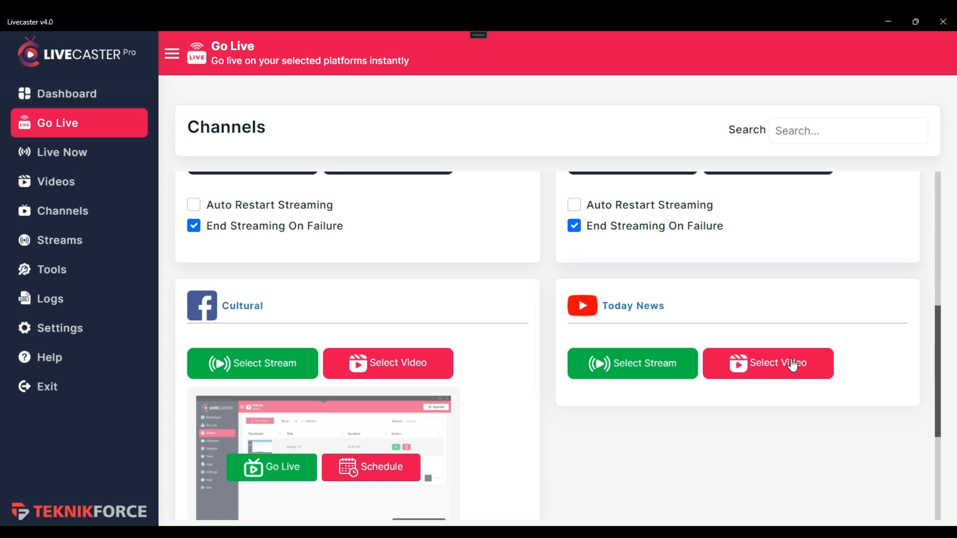
{"action": "left_click", "coordinate": [633, 363]}
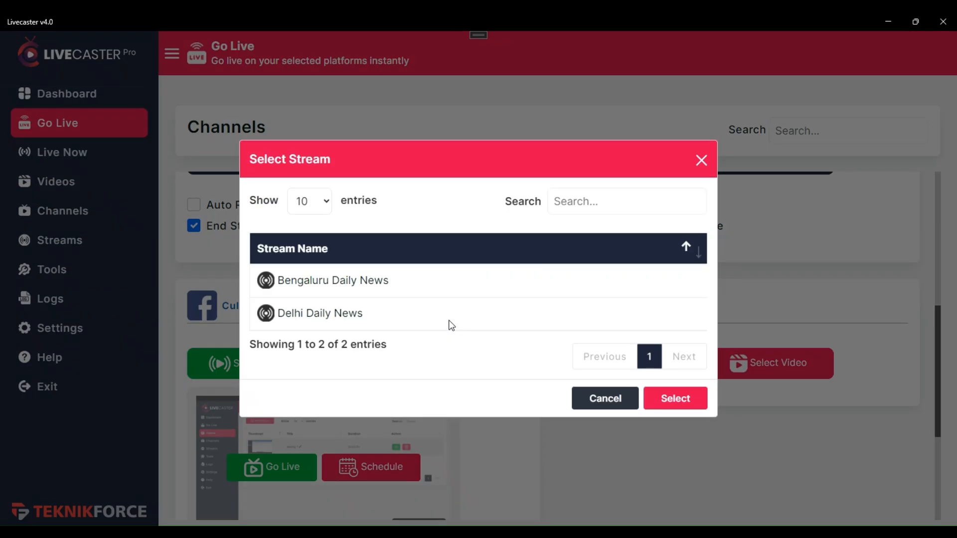
{"action": "left_click", "coordinate": [333, 281]}
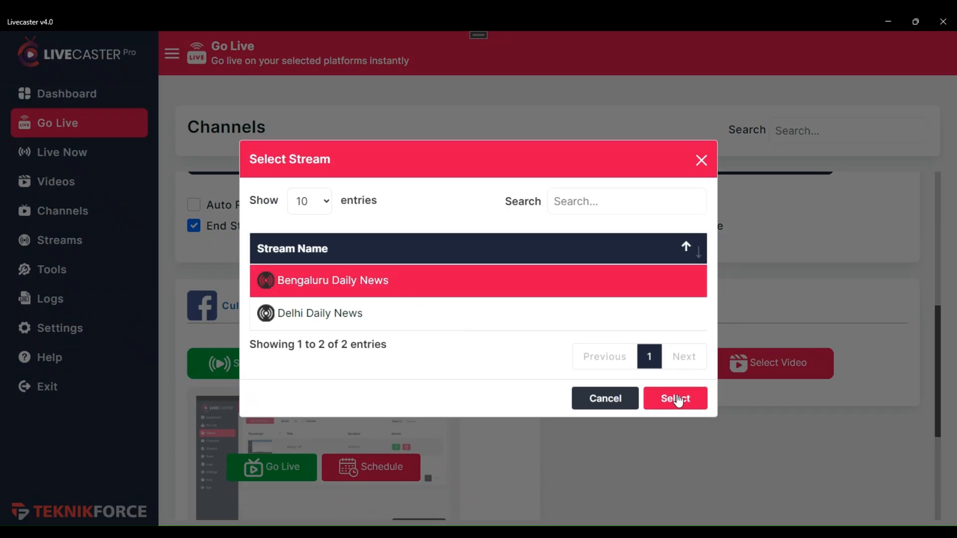
{"action": "left_click", "coordinate": [675, 398]}
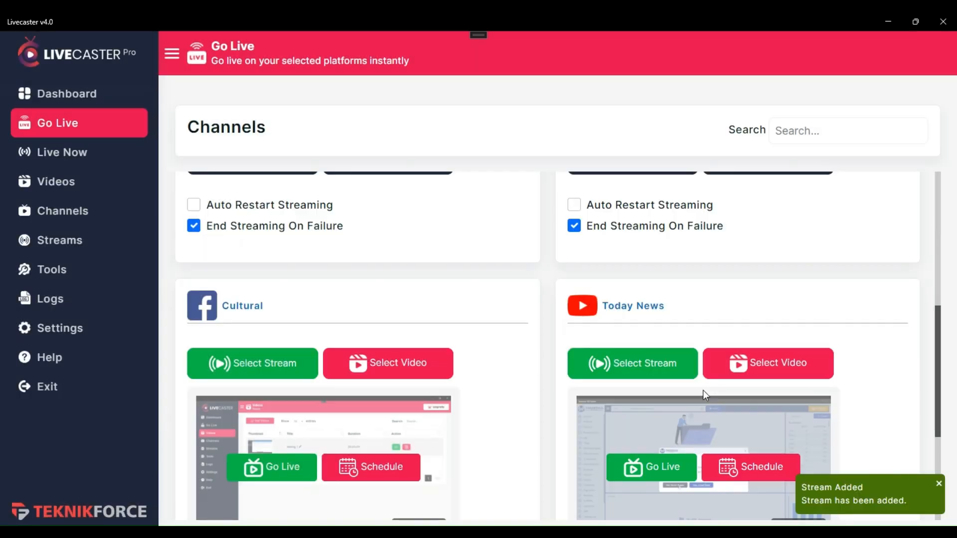
Enable Auto Restart Streaming on the Today News channel card.
{"action": "scroll", "scroll_direction": "down", "scroll_amount": 3}
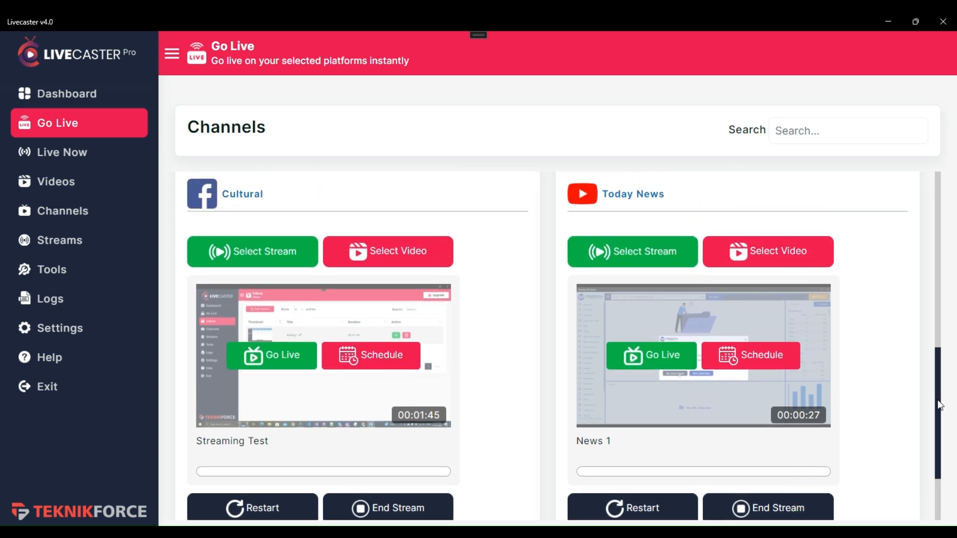
{"action": "scroll", "scroll_direction": "down", "scroll_amount": 3}
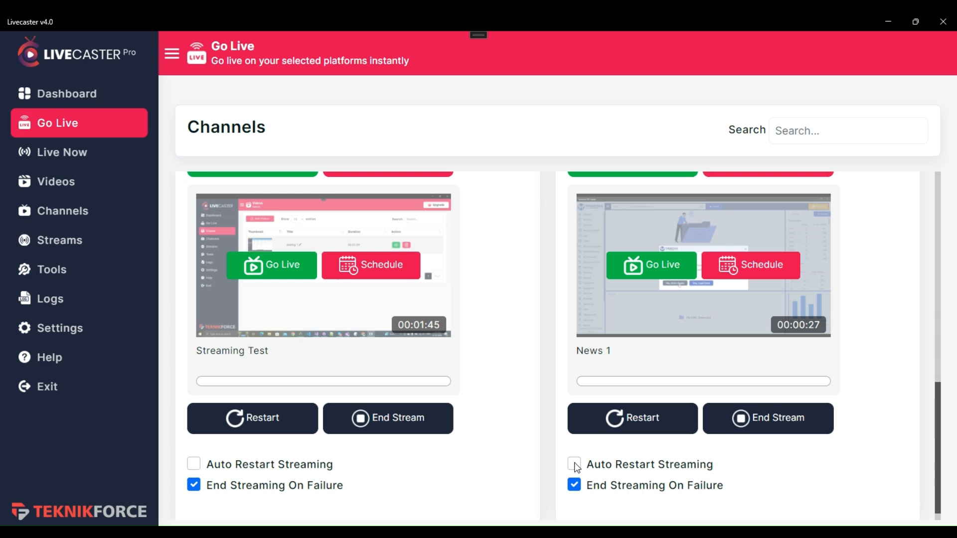
{"action": "left_click", "coordinate": [574, 464]}
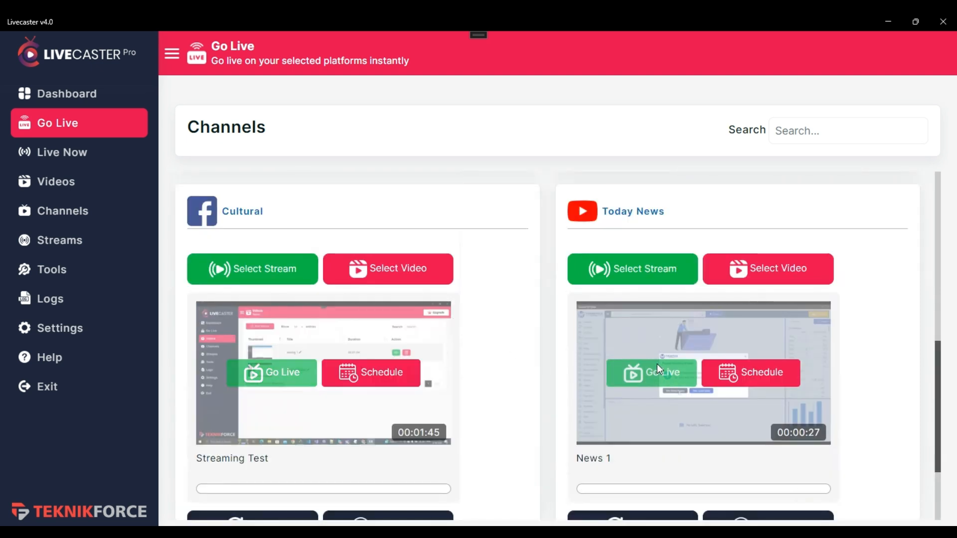
Start the Today News broadcast so News 1 plays live on YouTube.
{"action": "left_click", "coordinate": [651, 373]}
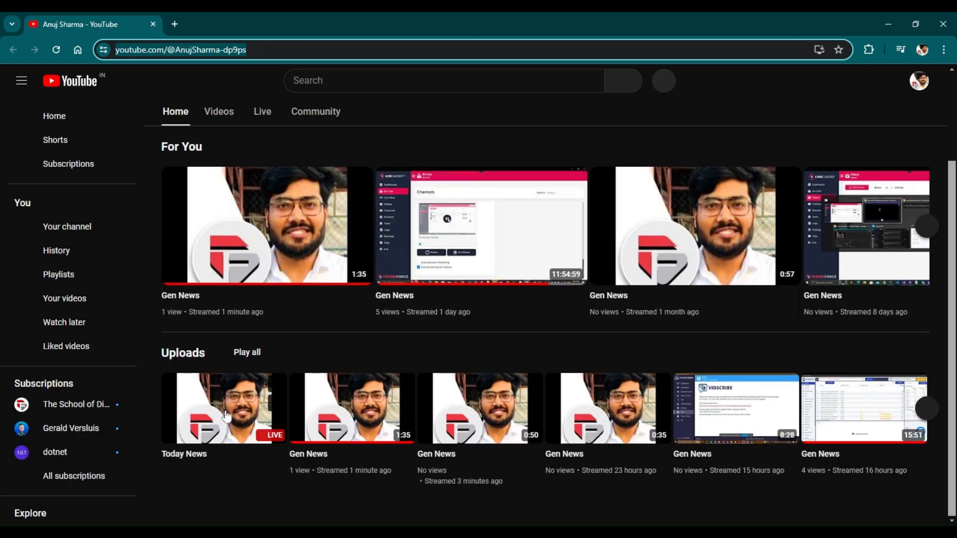
{"action": "left_click", "coordinate": [225, 409]}
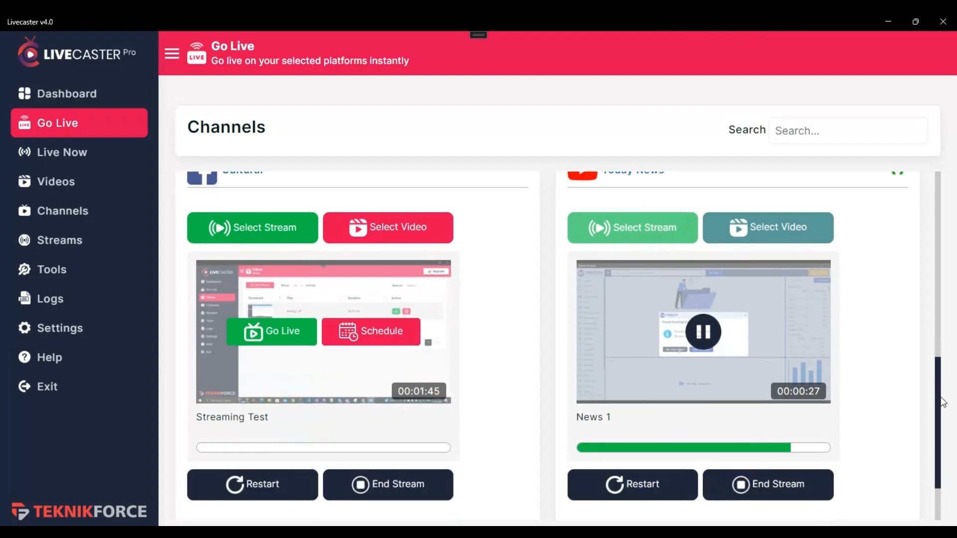
Pause and resume the Today News broadcast, now playing News 3, then view the Streams collections.
{"action": "scroll", "scroll_direction": "down", "scroll_amount": 3}
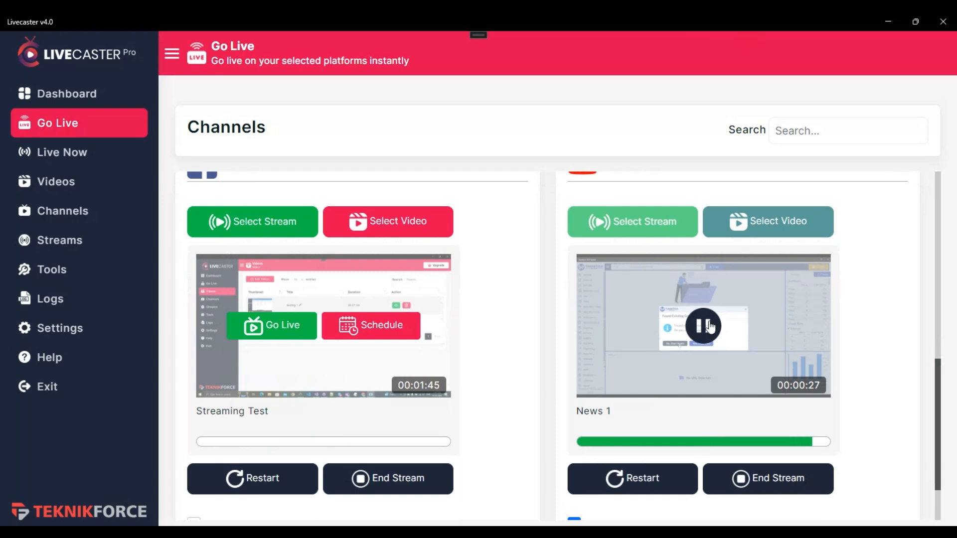
{"action": "left_click", "coordinate": [703, 325]}
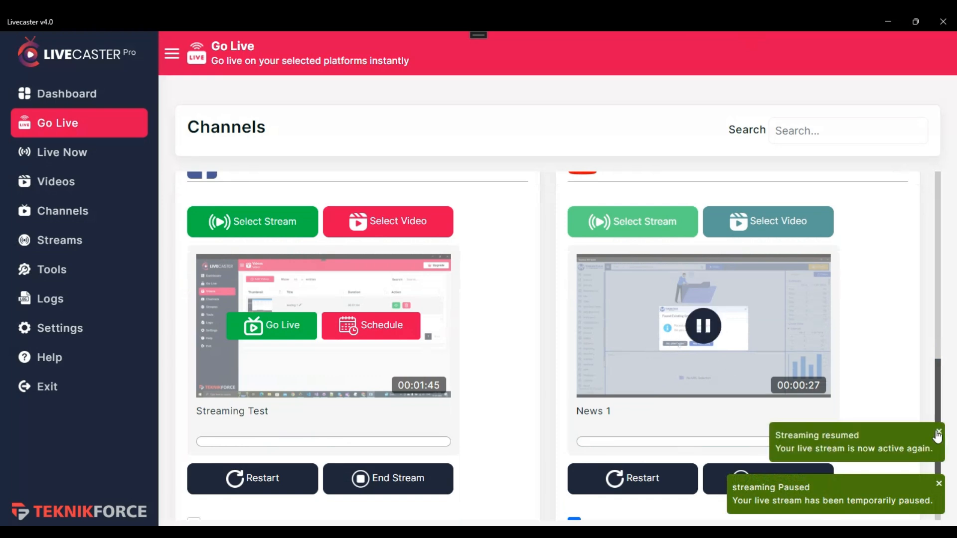
{"action": "scroll", "scroll_direction": "down", "scroll_amount": 3}
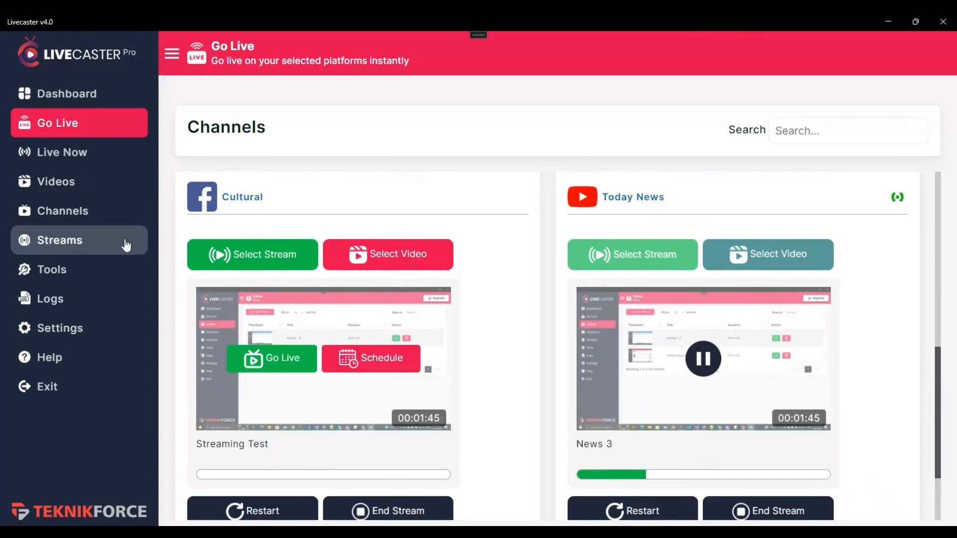
{"action": "left_click", "coordinate": [59, 240]}
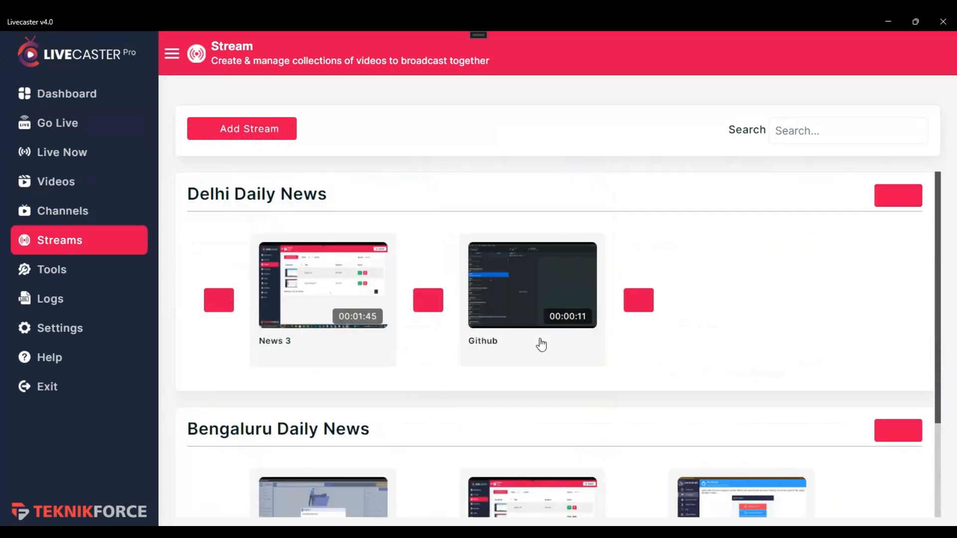
{"action": "scroll", "scroll_direction": "down", "scroll_amount": 3}
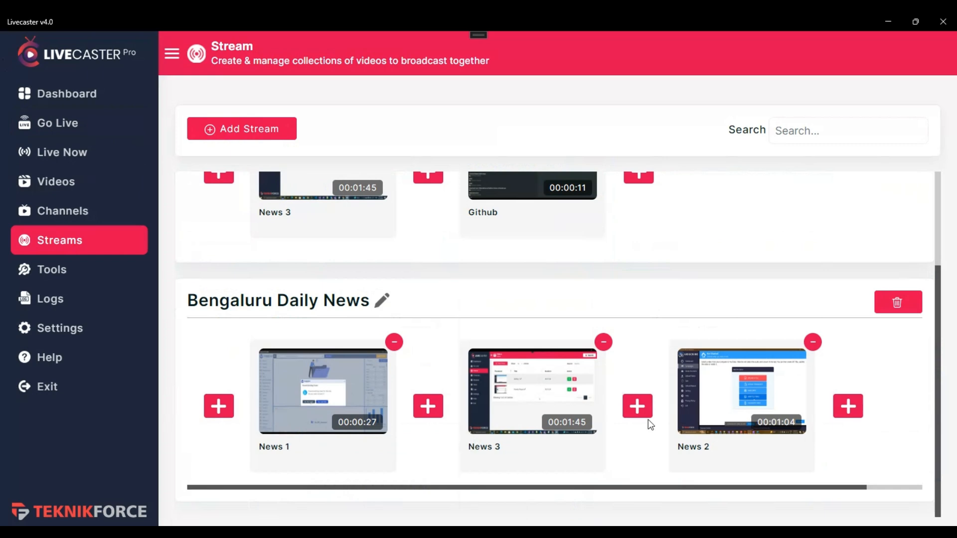
{"action": "left_click", "coordinate": [58, 123]}
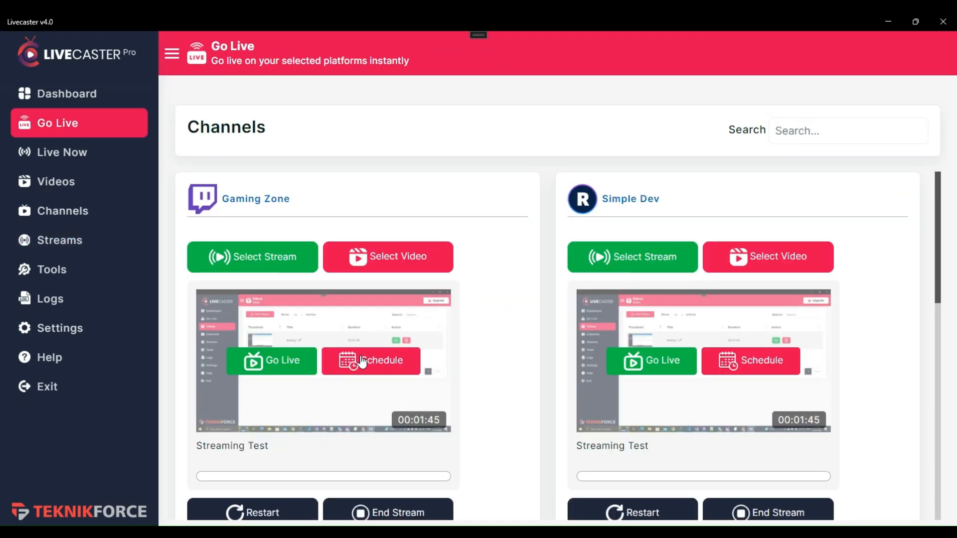
Schedule Gaming Zone to go live on 17-07-2024 at 01:14 PM, keeping the default time zone.
{"action": "left_click", "coordinate": [371, 360]}
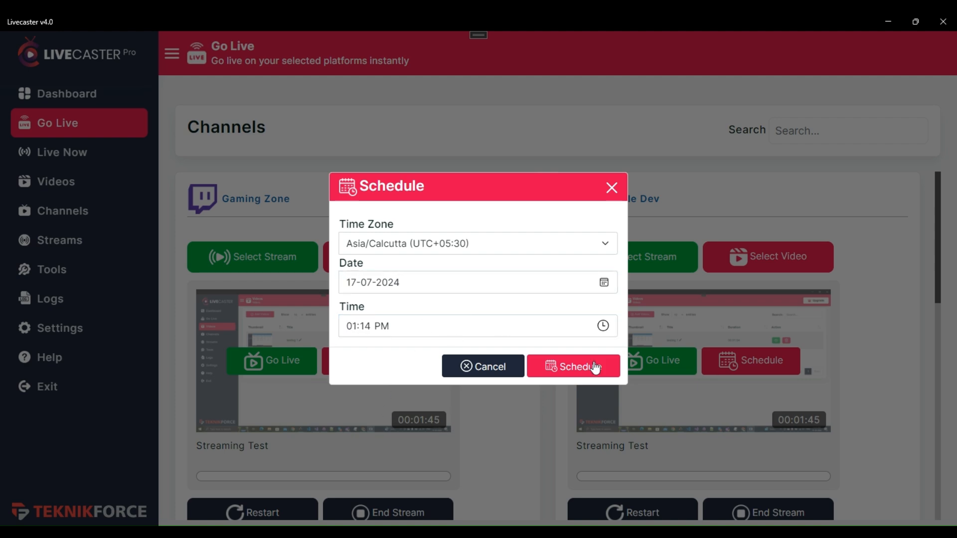
{"action": "left_click", "coordinate": [572, 366]}
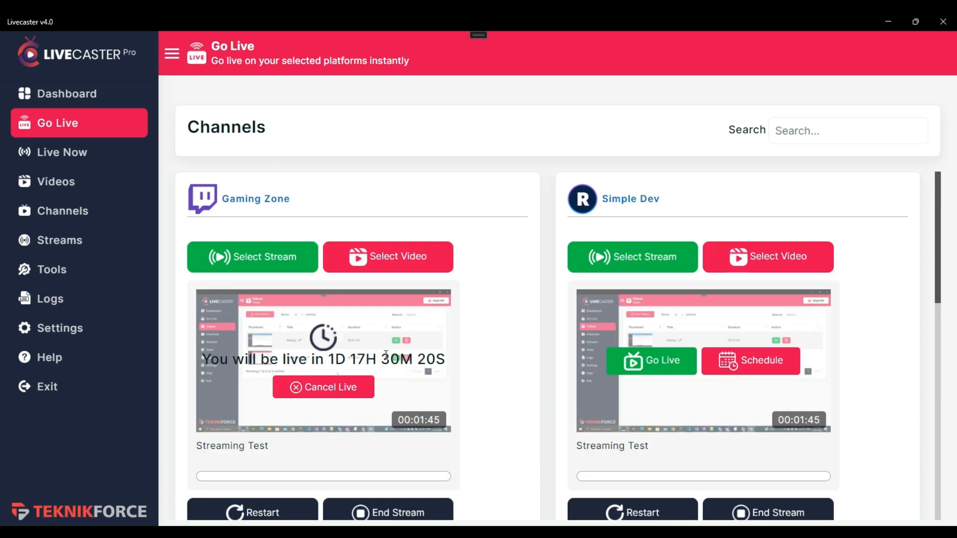
View Live Now showing Bengaluru Daily News queuing News 1, News 3, Recording 2 and News 2.
{"action": "left_click", "coordinate": [62, 151]}
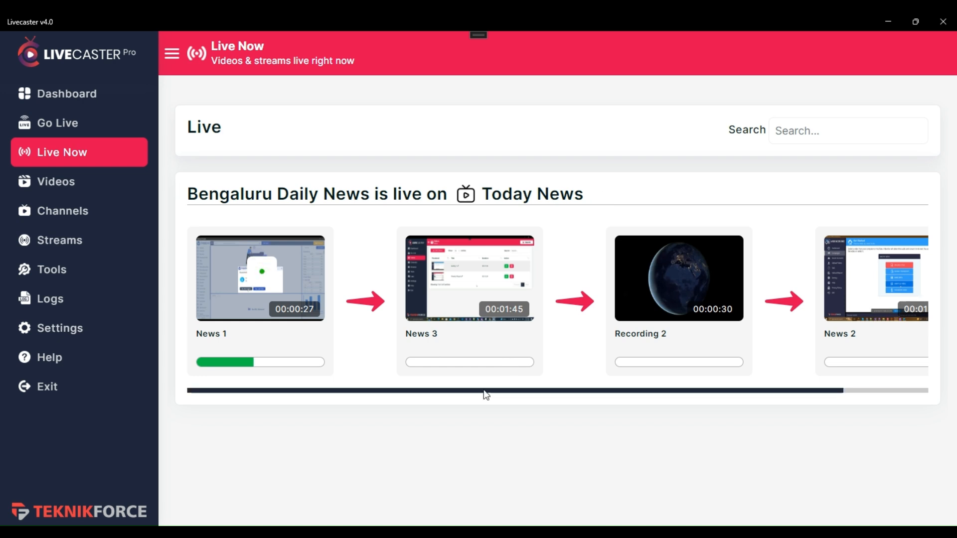
{"action": "scroll", "scroll_direction": "right", "scroll_amount": 3}
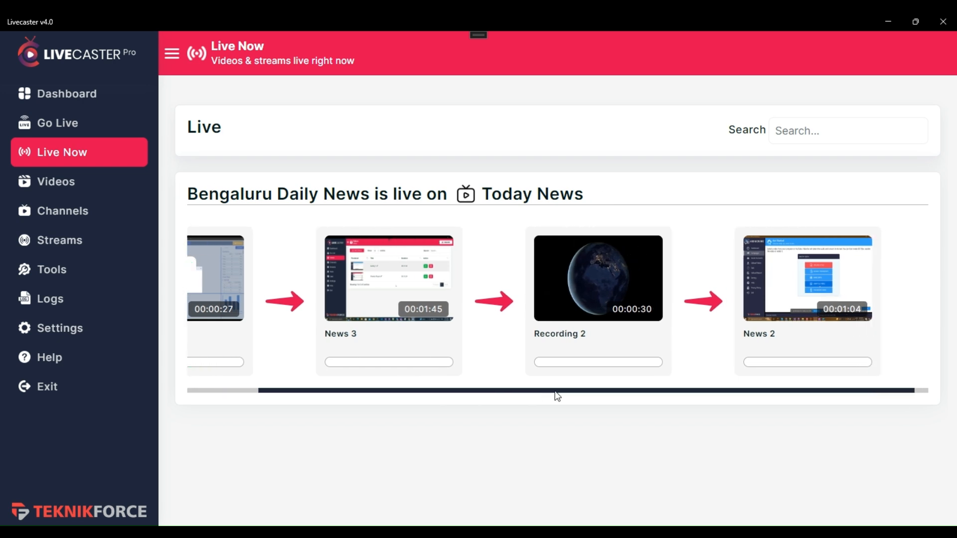